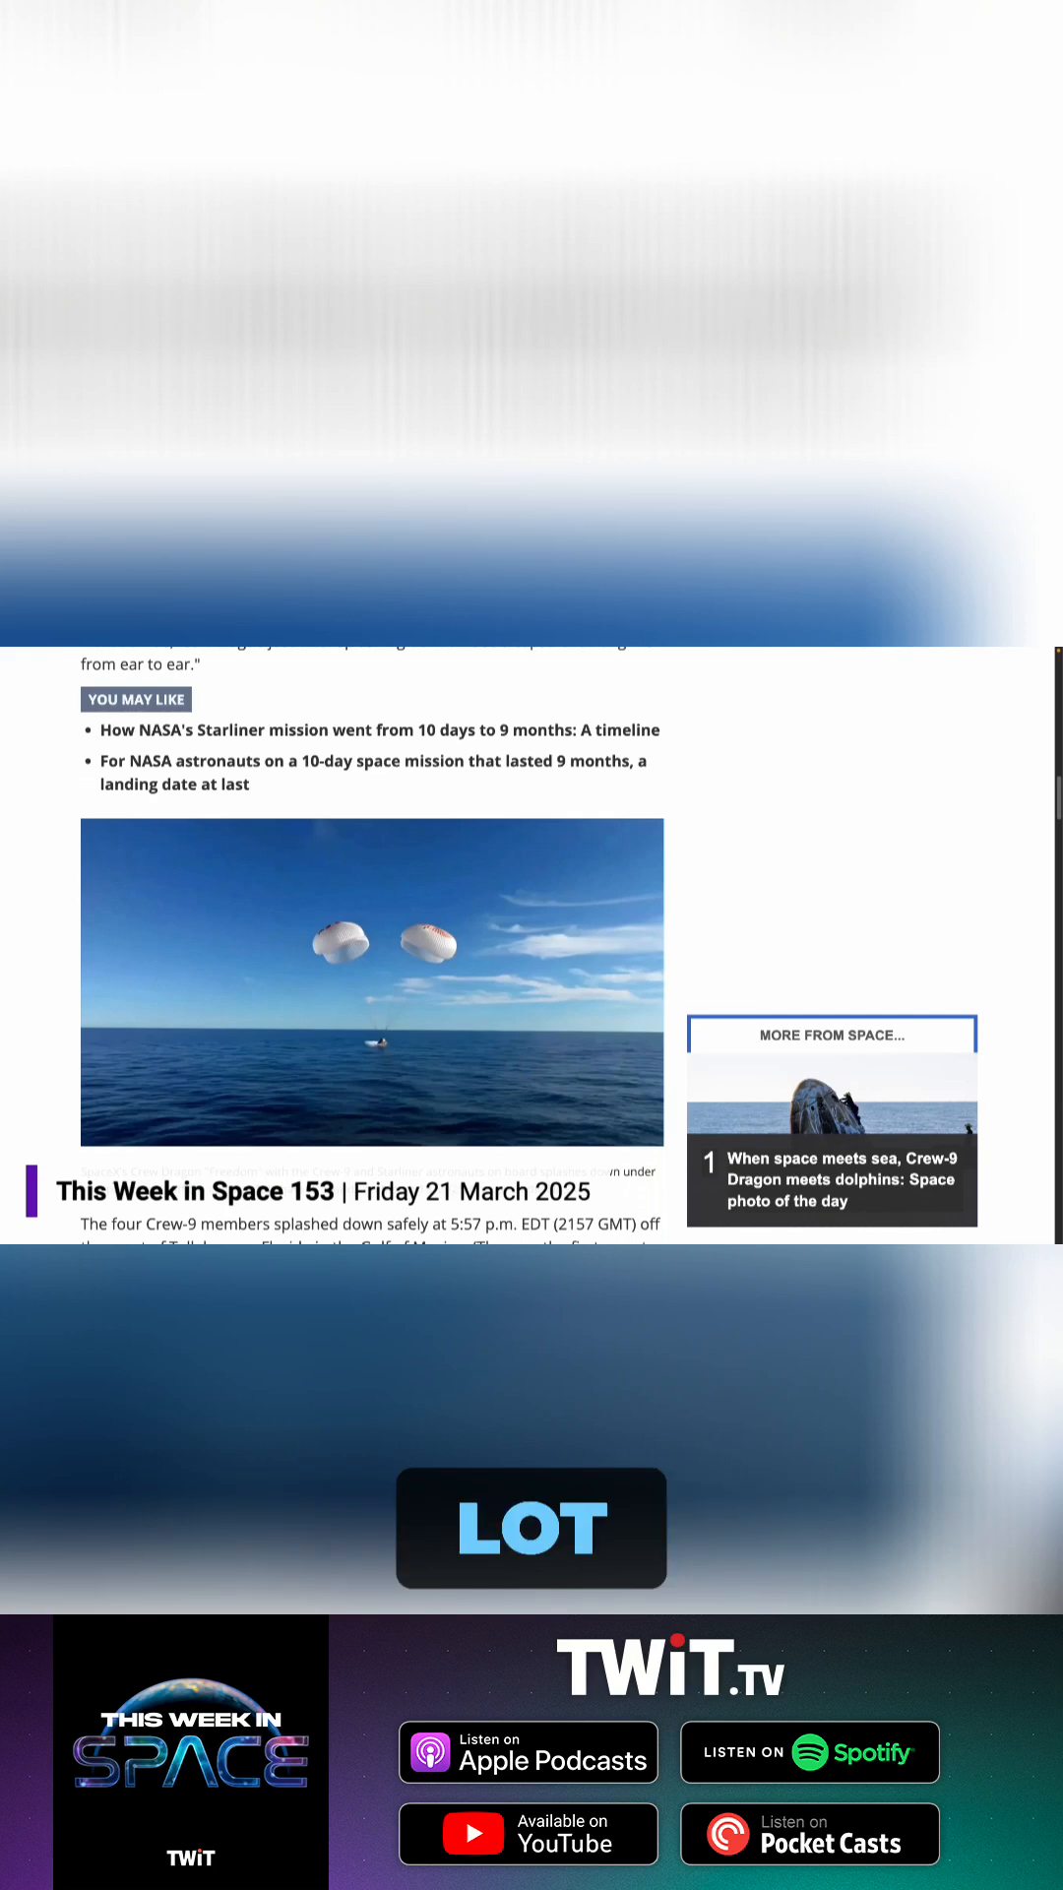
pyautogui.scroll(3)
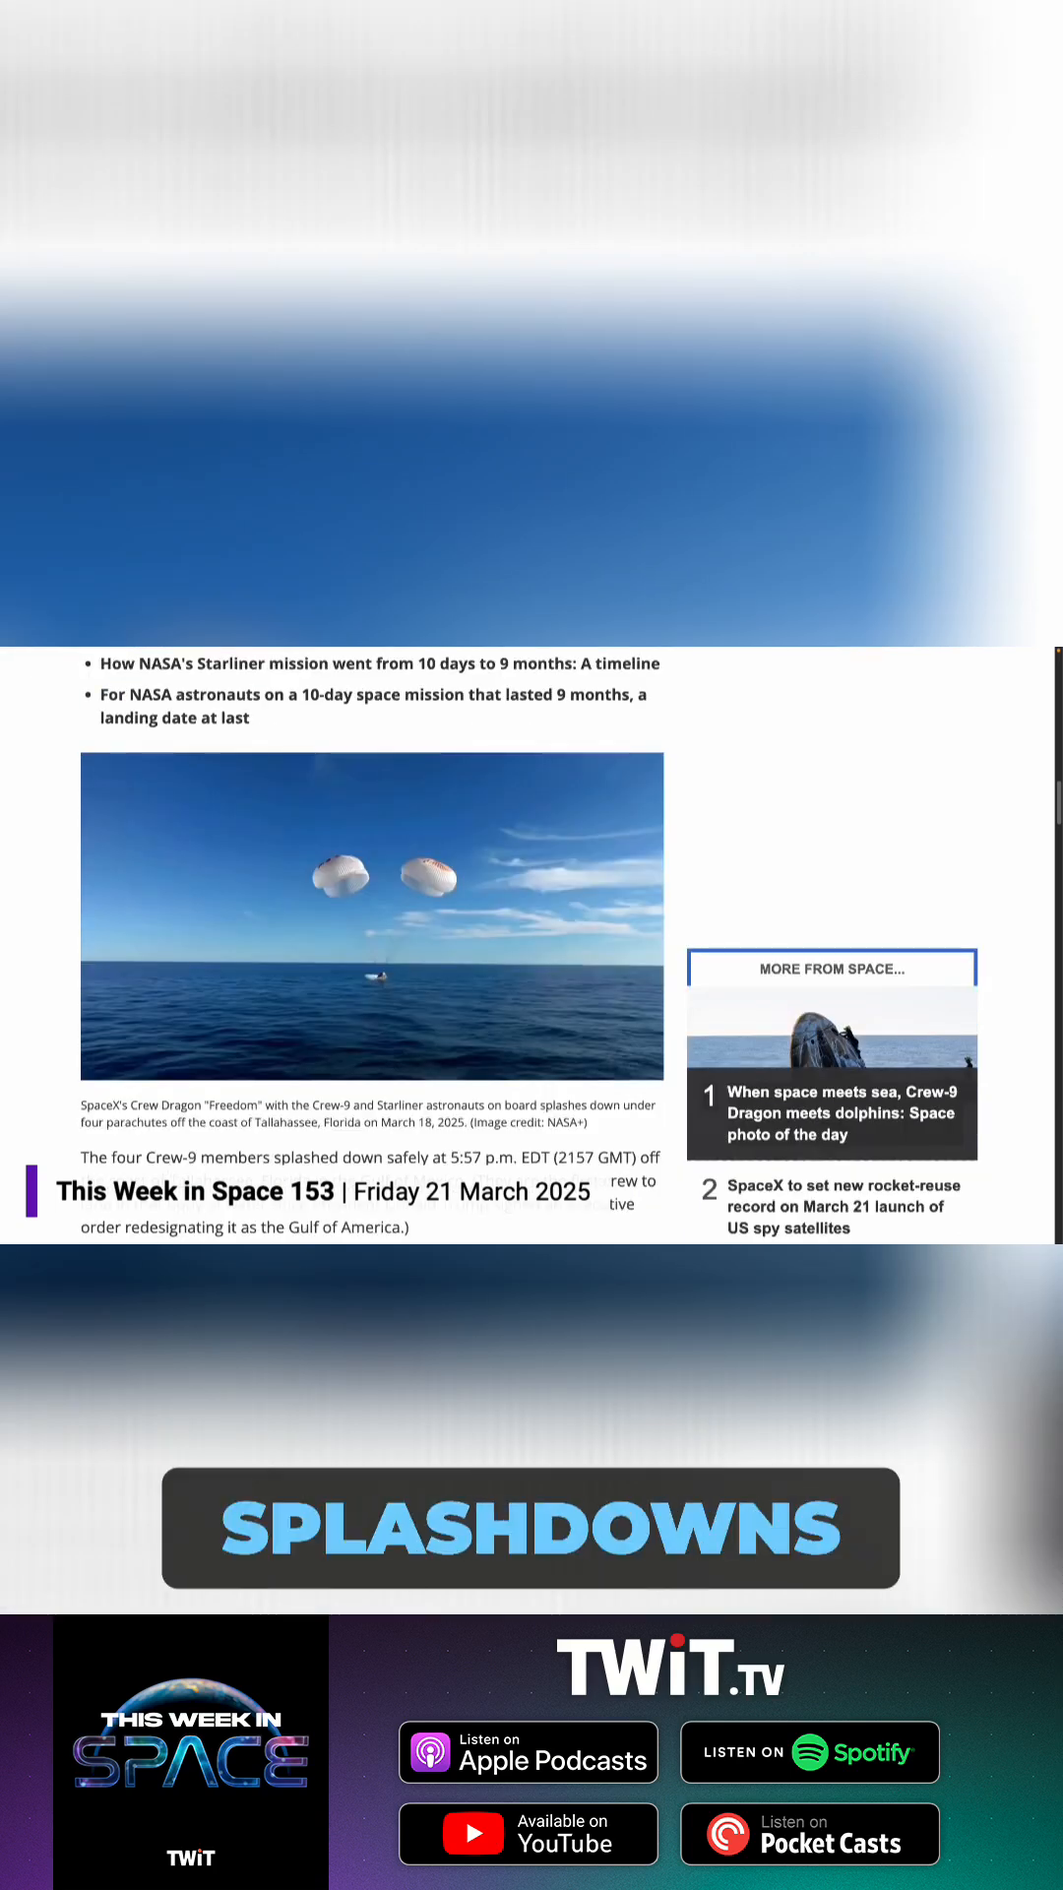